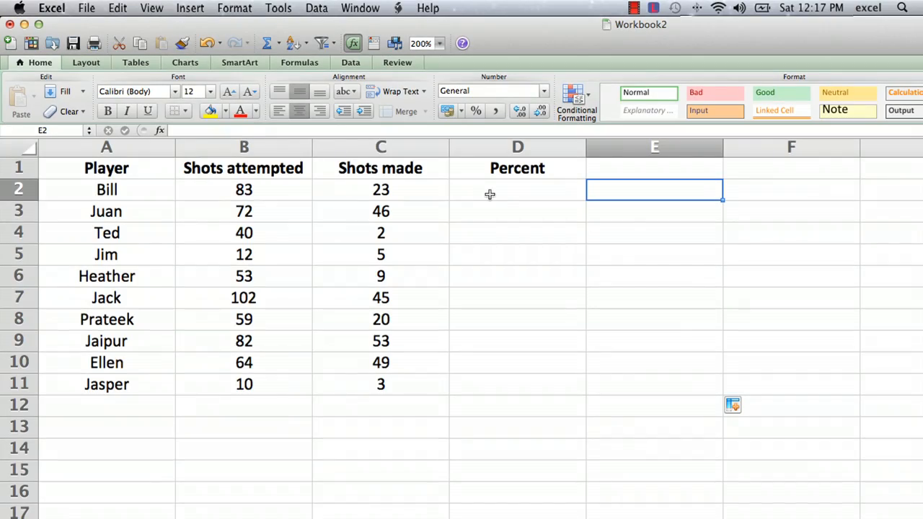
pyautogui.moveTo(506, 193)
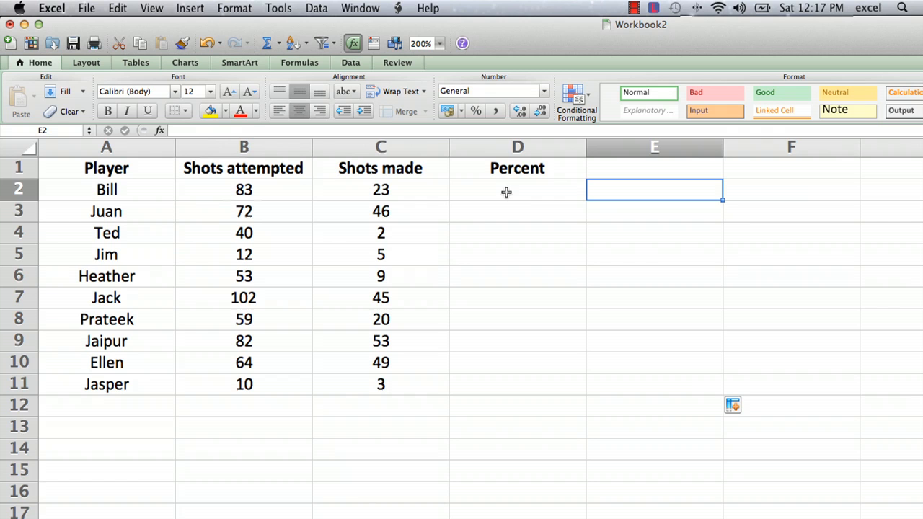
# Enter =C2/B2 in D2 so Bill's percentage shows 0.277108434
pyautogui.click(516, 189)
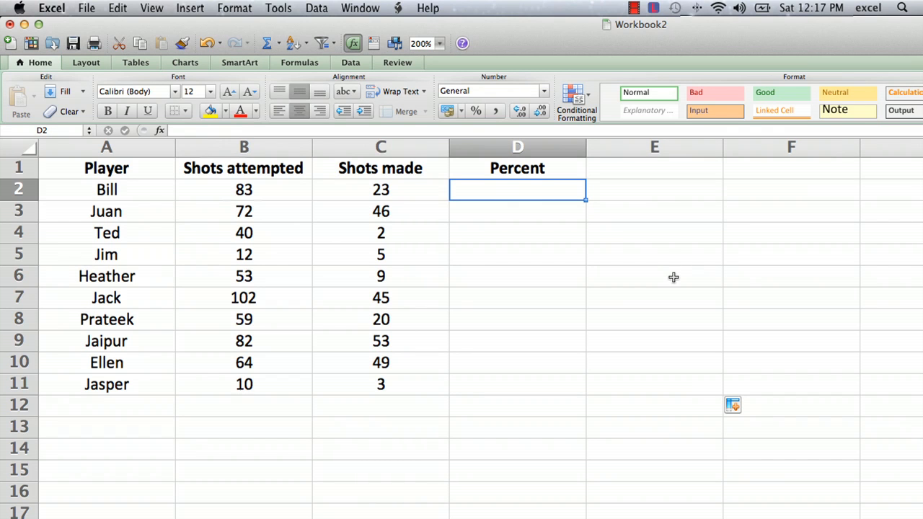
pyautogui.write('=')
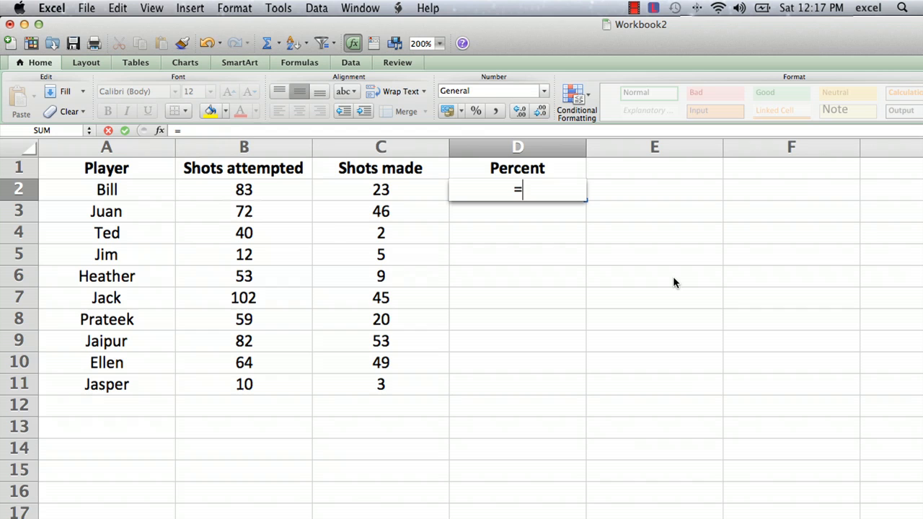
pyautogui.click(381, 189)
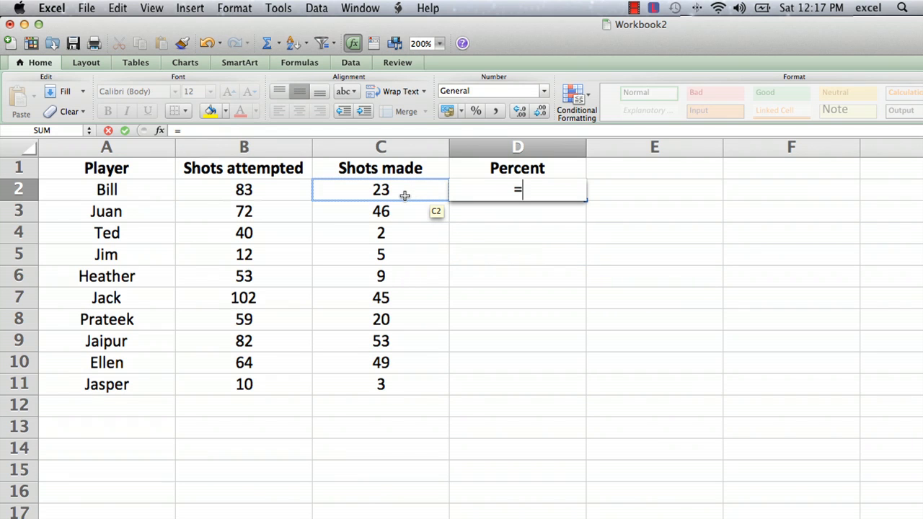
pyautogui.click(381, 189)
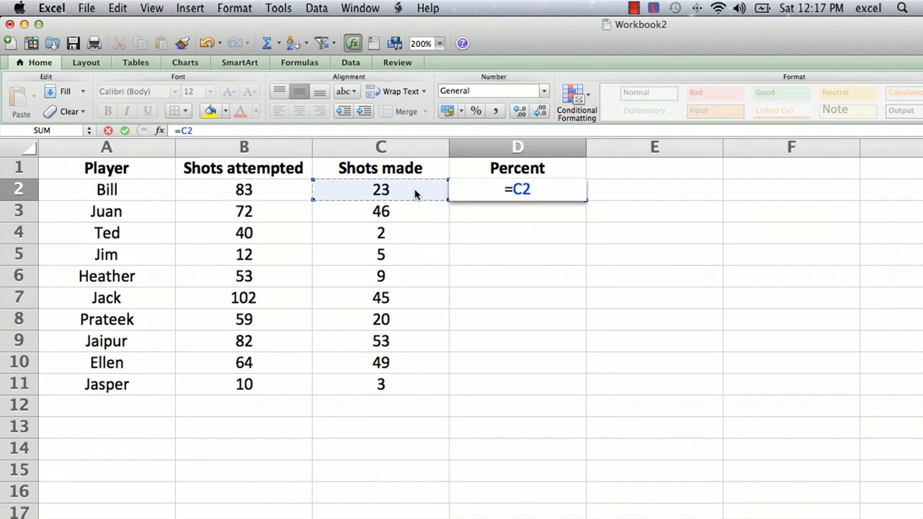
pyautogui.write('/')
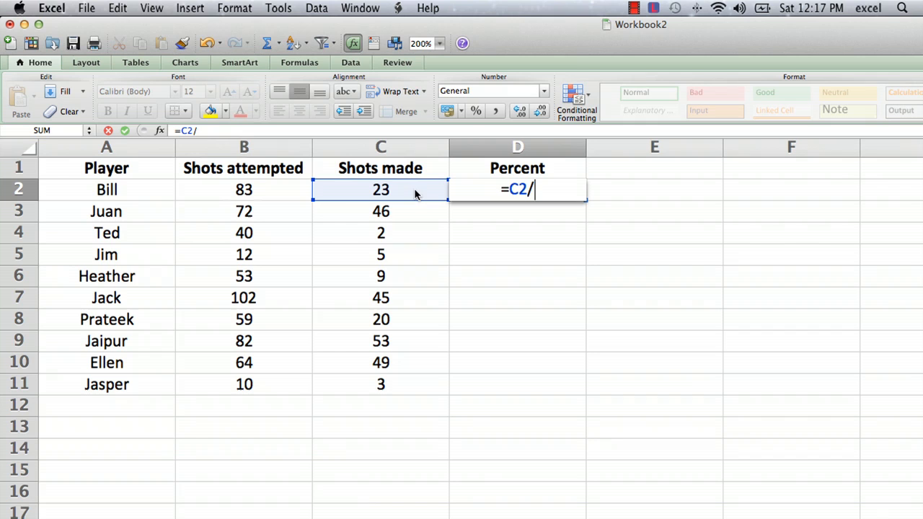
pyautogui.click(243, 189)
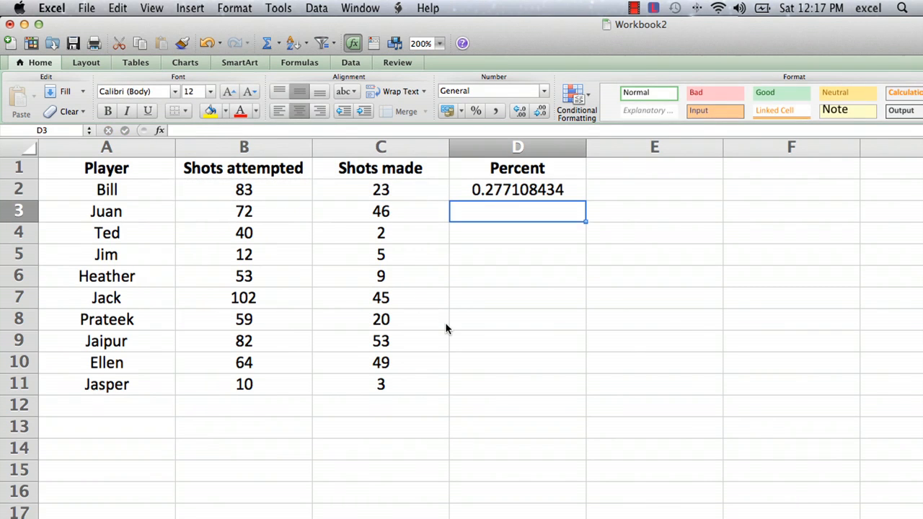
pyautogui.moveTo(540, 192)
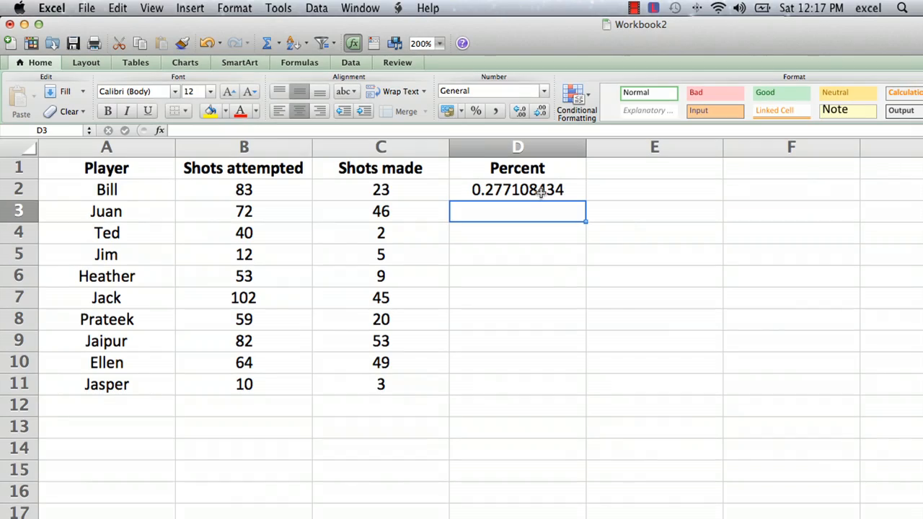
# Fill the D2 ratio formula down through D11 for all ten players
pyautogui.click(516, 189)
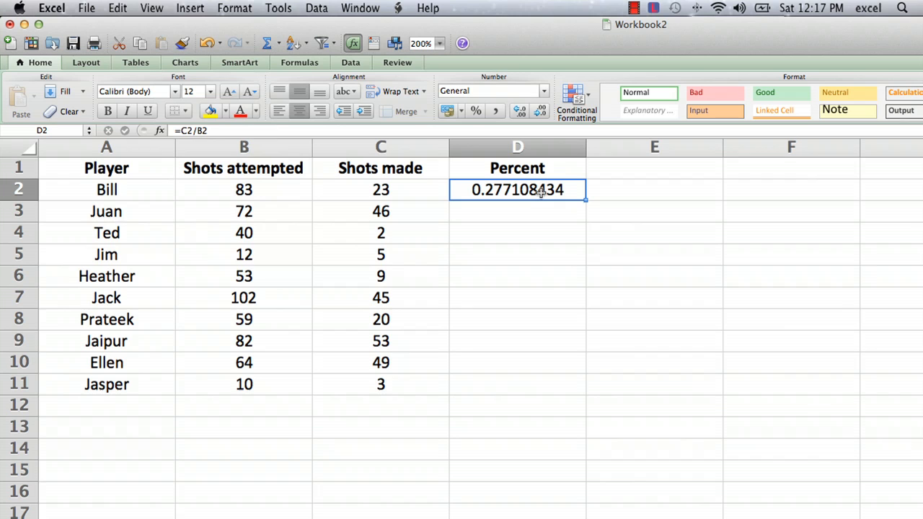
pyautogui.moveTo(583, 197)
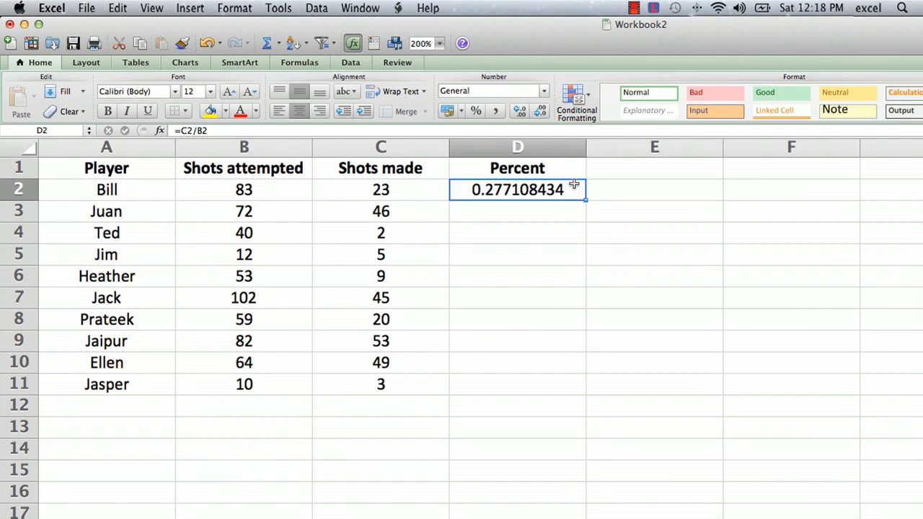
pyautogui.moveTo(594, 198)
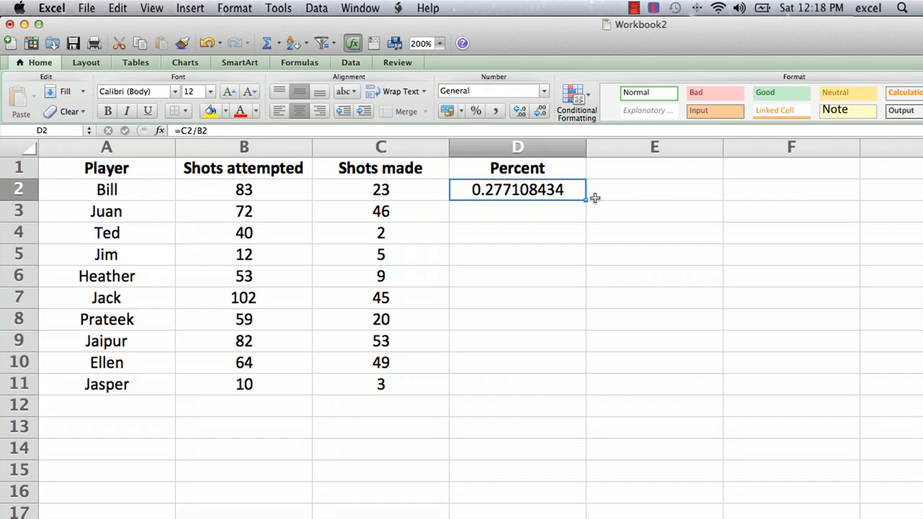
pyautogui.moveTo(580, 199)
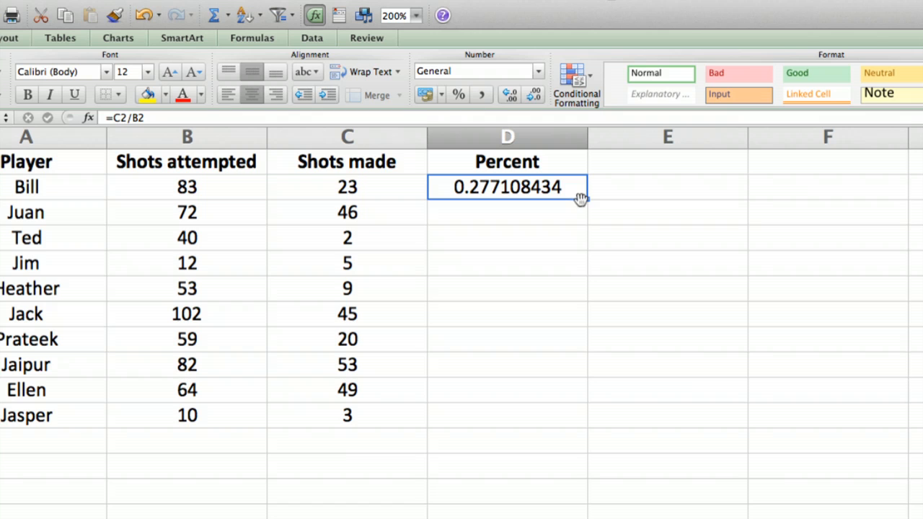
pyautogui.moveTo(586, 199)
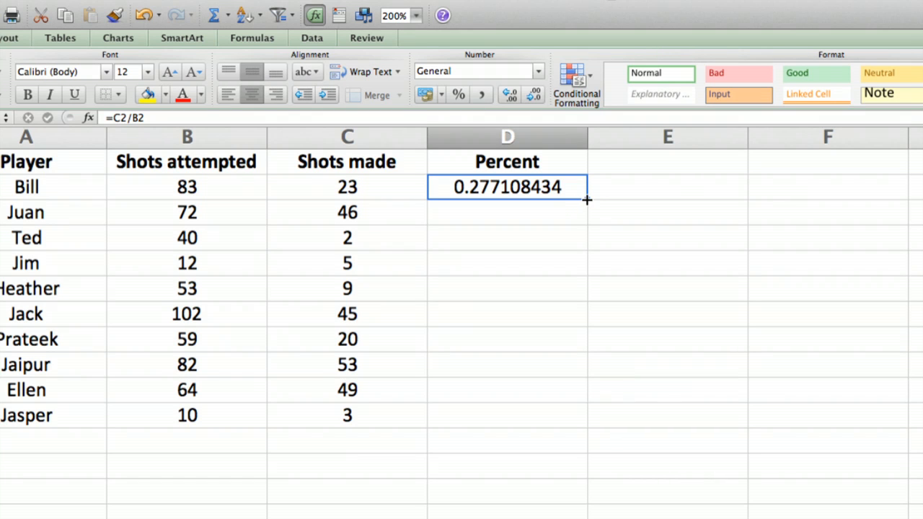
pyautogui.moveTo(586, 199); pyautogui.dragTo(577, 421)
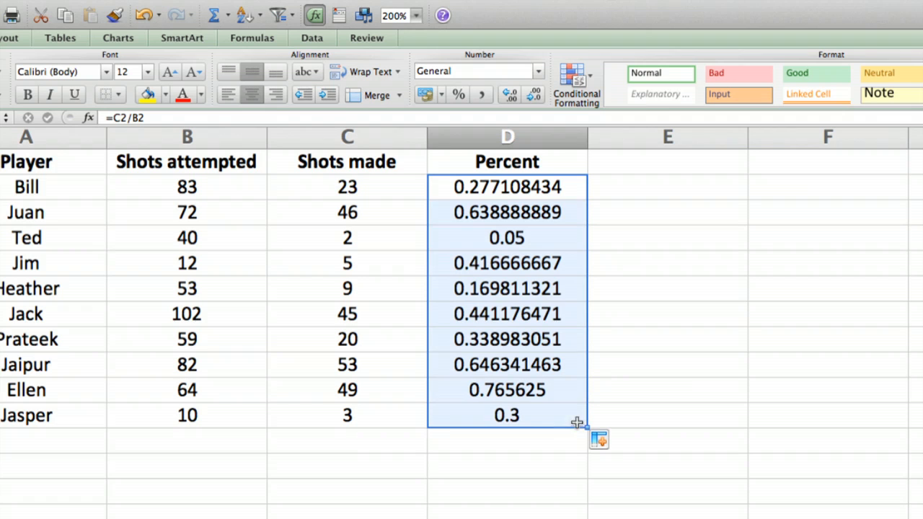
pyautogui.moveTo(609, 378)
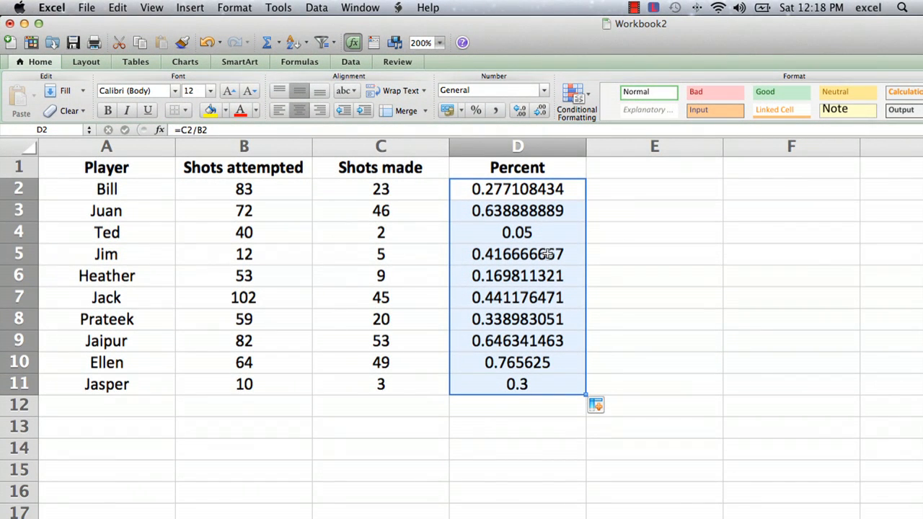
pyautogui.moveTo(515, 297)
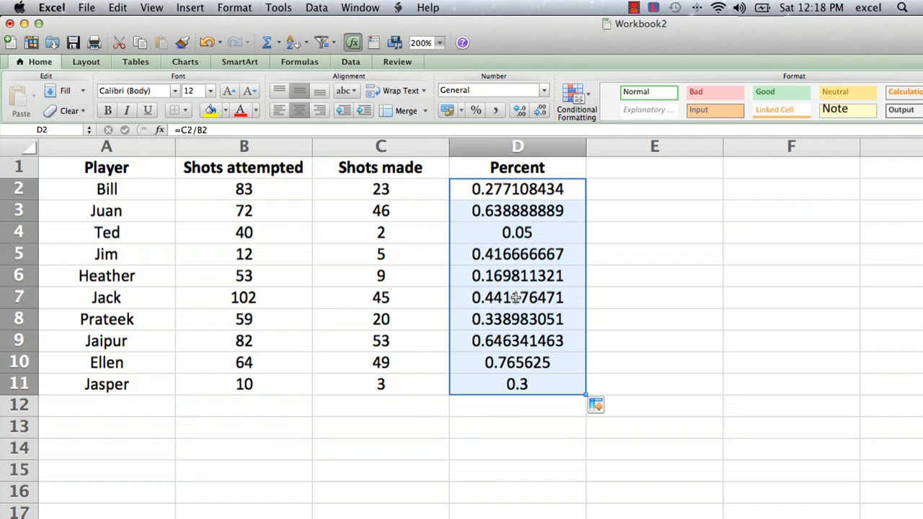
pyautogui.moveTo(629, 323)
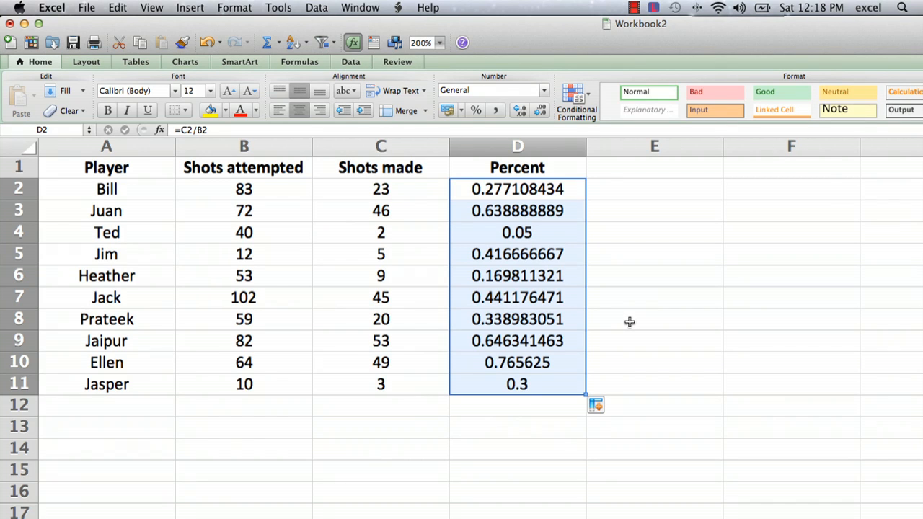
pyautogui.moveTo(502, 234)
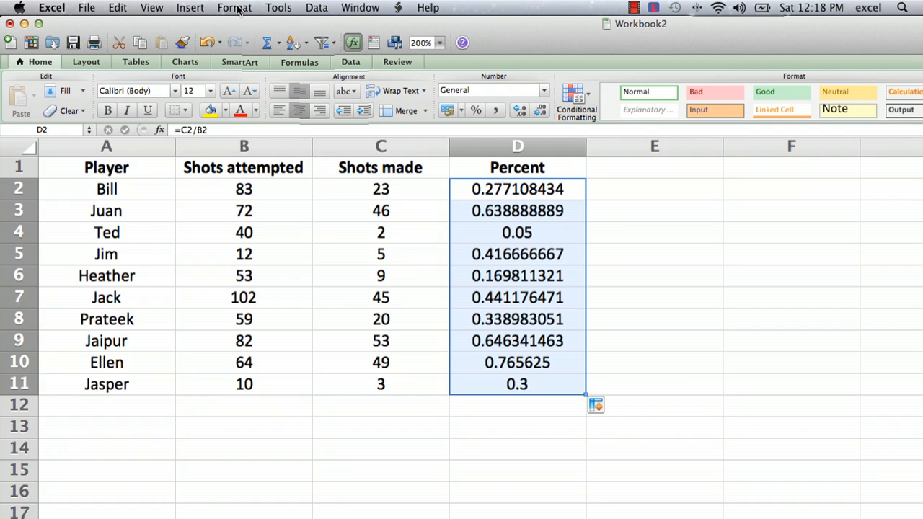
# Format D2:D11 as Percentage with 1 decimal place via Format Cells
pyautogui.click(234, 8)
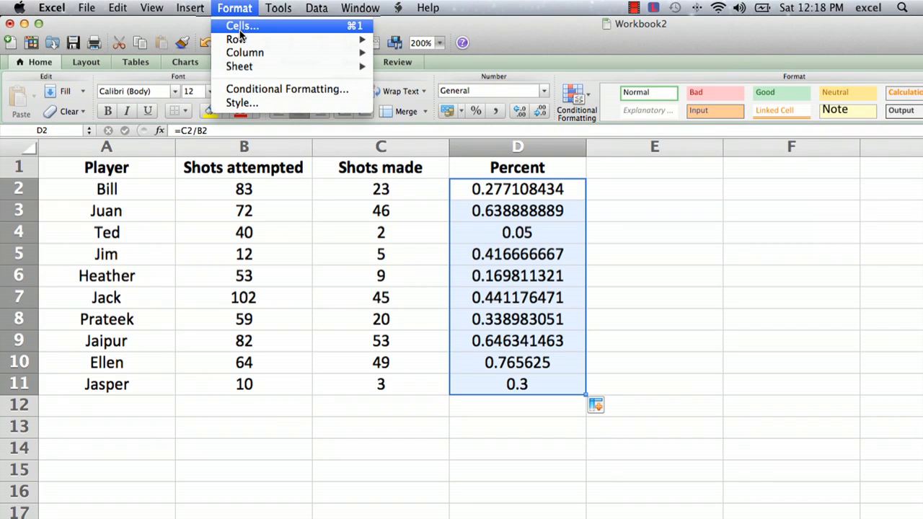
pyautogui.click(243, 26)
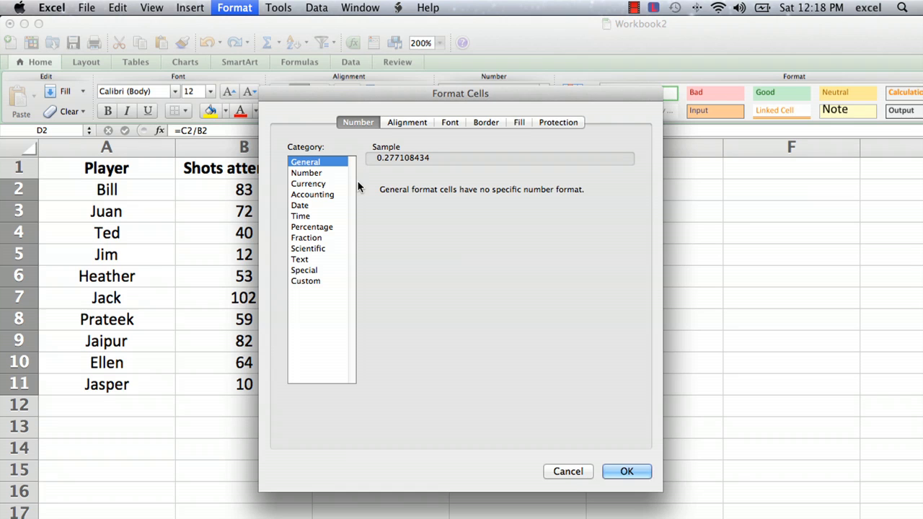
pyautogui.moveTo(329, 144)
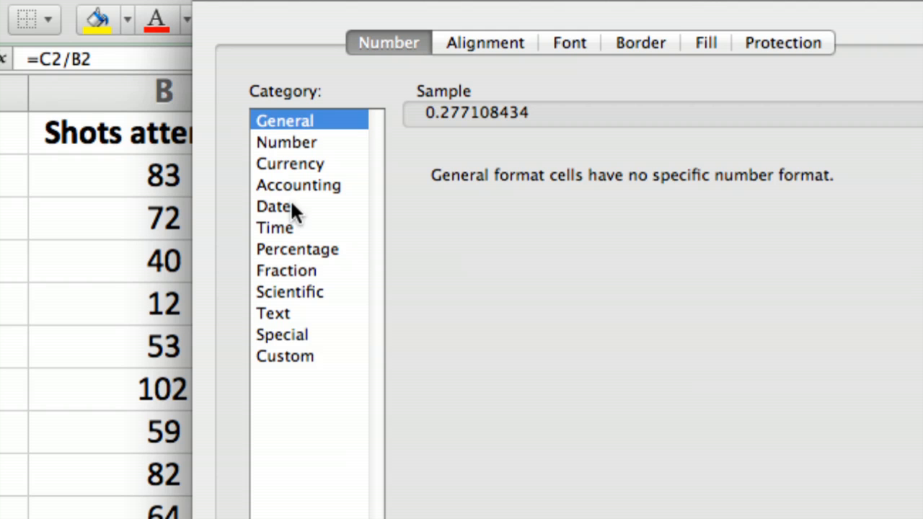
pyautogui.click(297, 248)
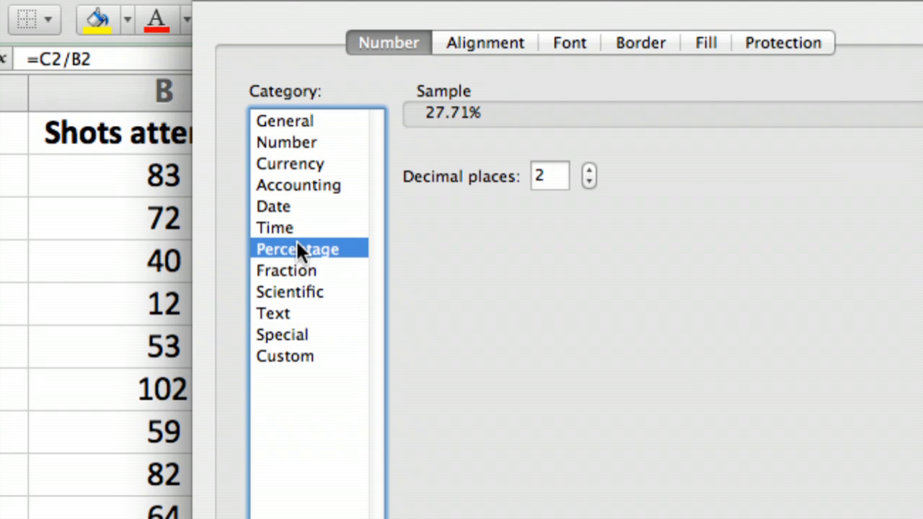
pyautogui.moveTo(411, 18)
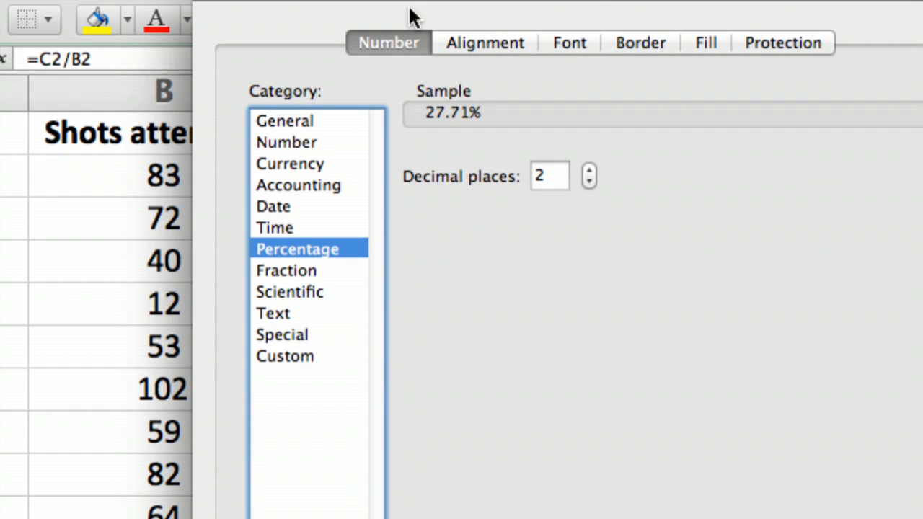
pyautogui.moveTo(446, 121)
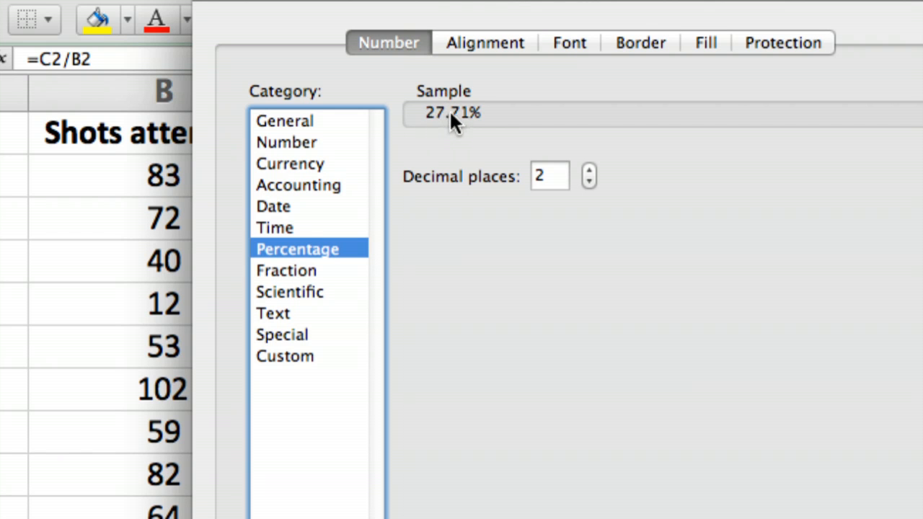
pyautogui.moveTo(532, 142)
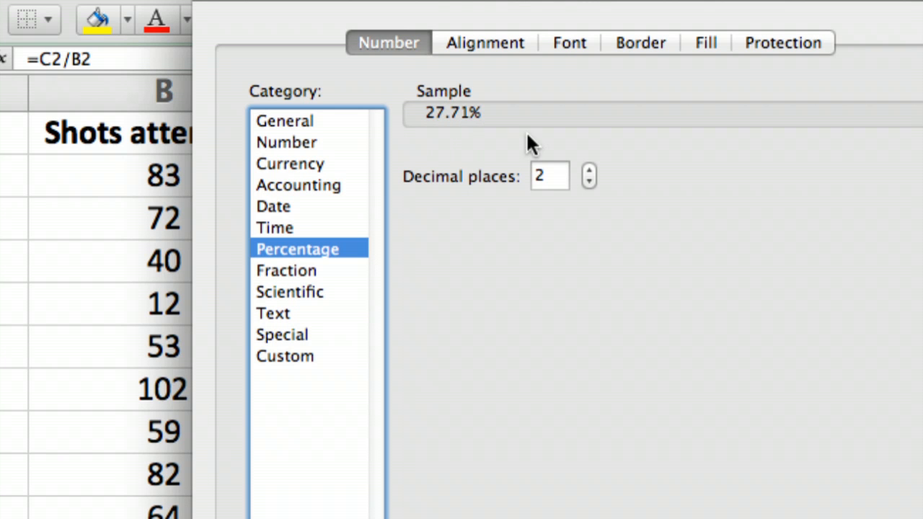
pyautogui.moveTo(594, 196)
pyautogui.write('5')
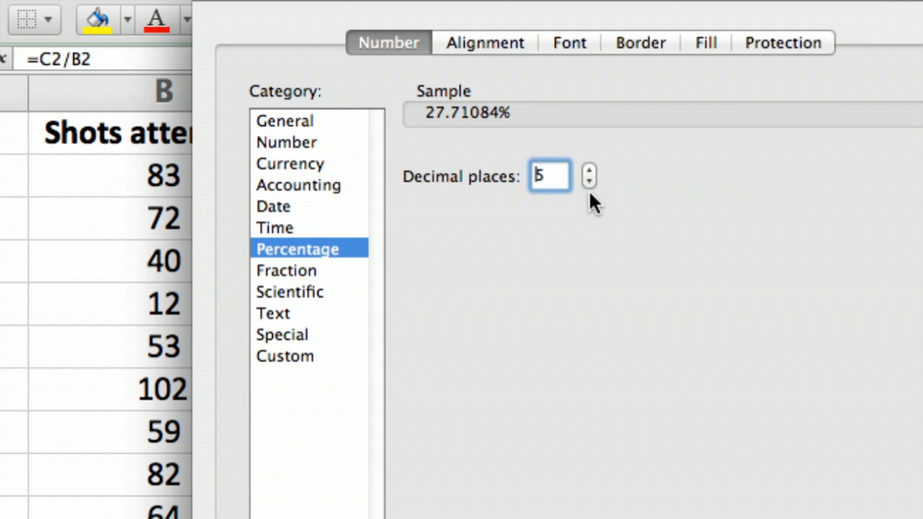
pyautogui.click(589, 182)
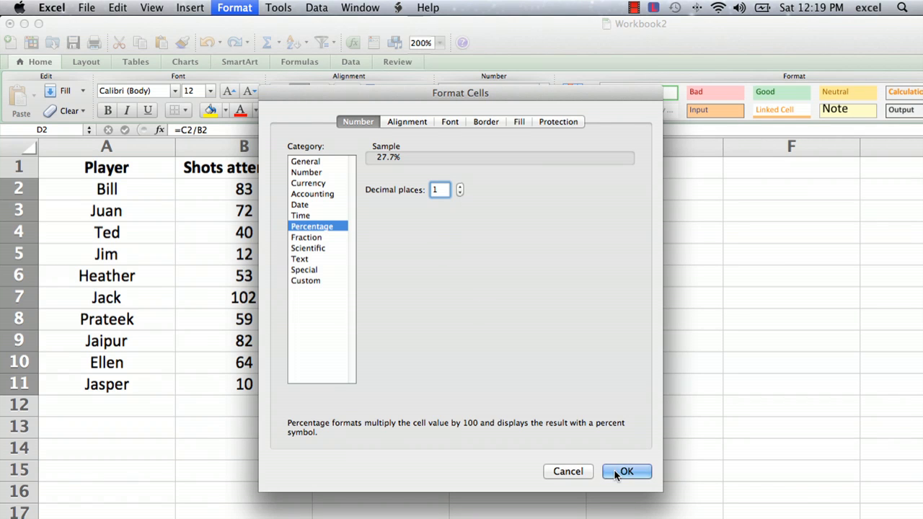
pyautogui.click(626, 471)
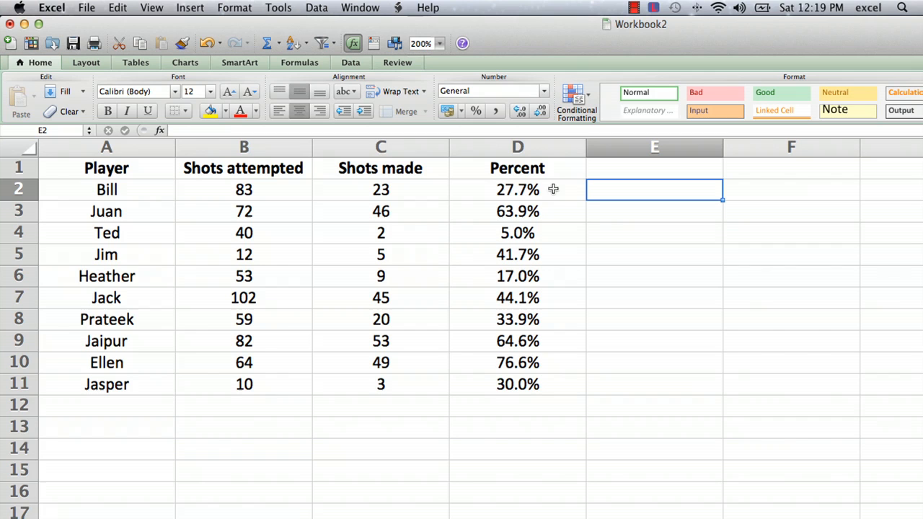
pyautogui.moveTo(520, 167)
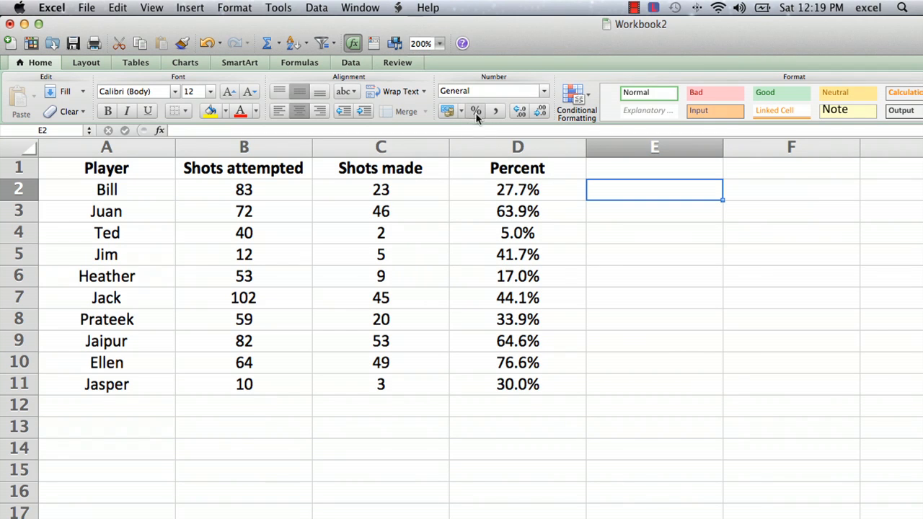
pyautogui.moveTo(476, 109)
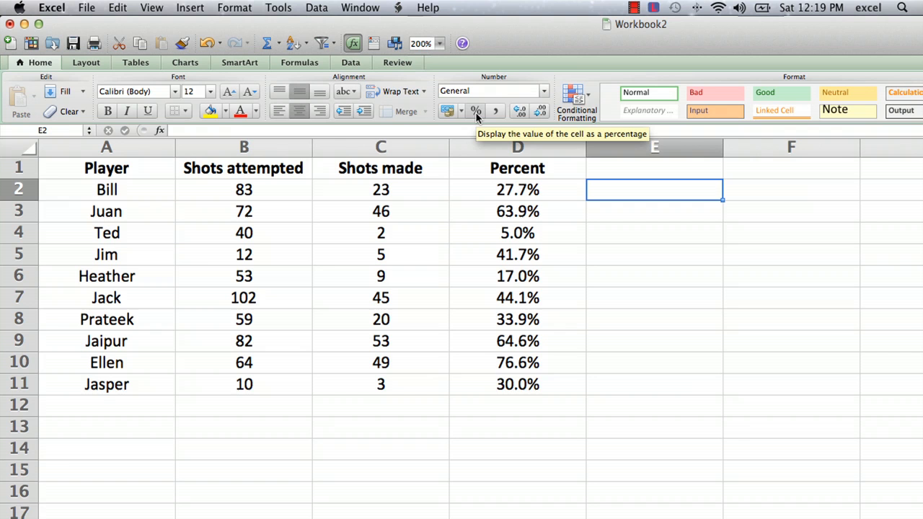
pyautogui.moveTo(496, 190)
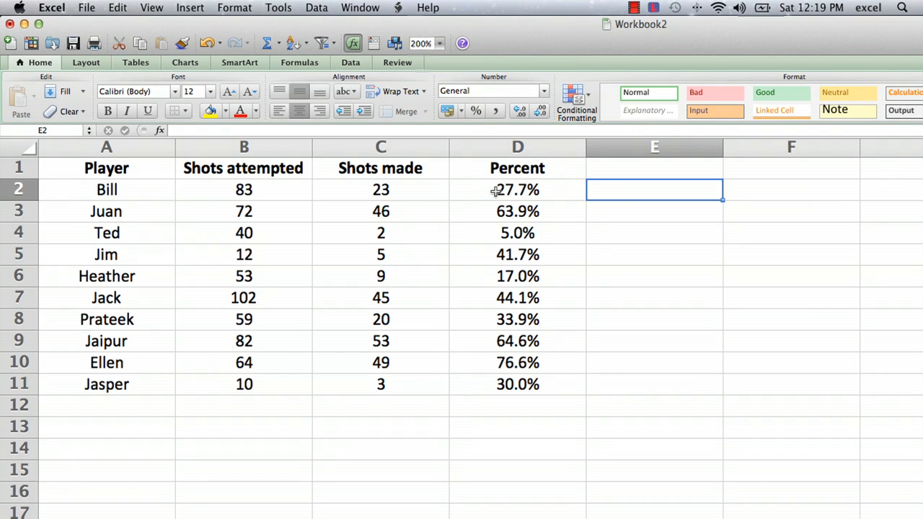